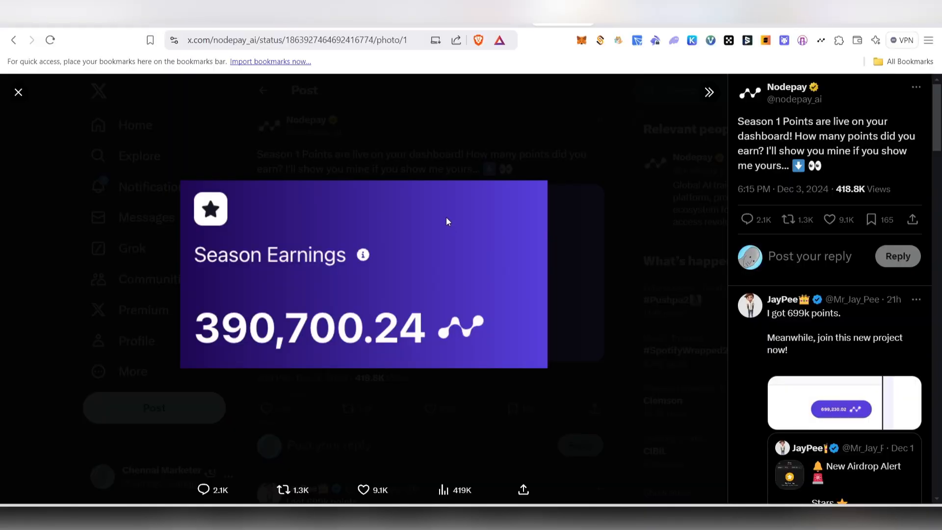
mouse_move(606, 292)
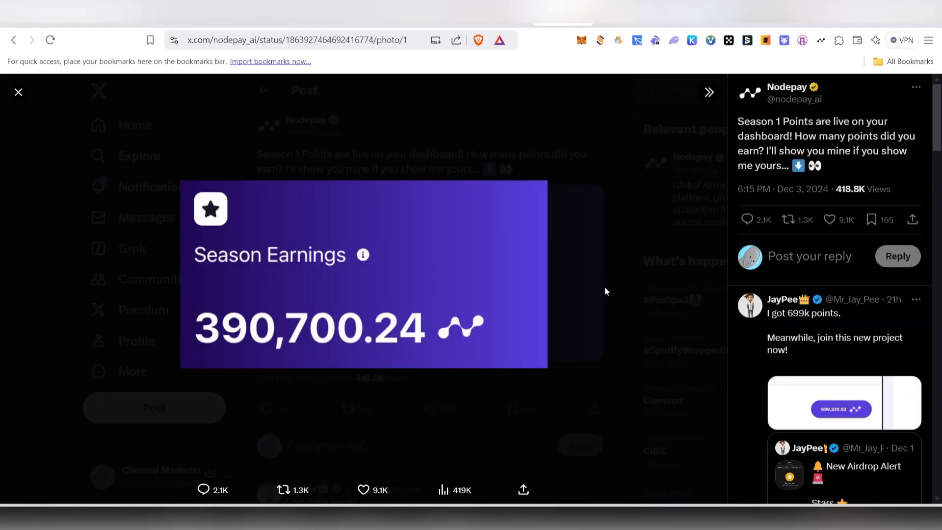
mouse_move(657, 231)
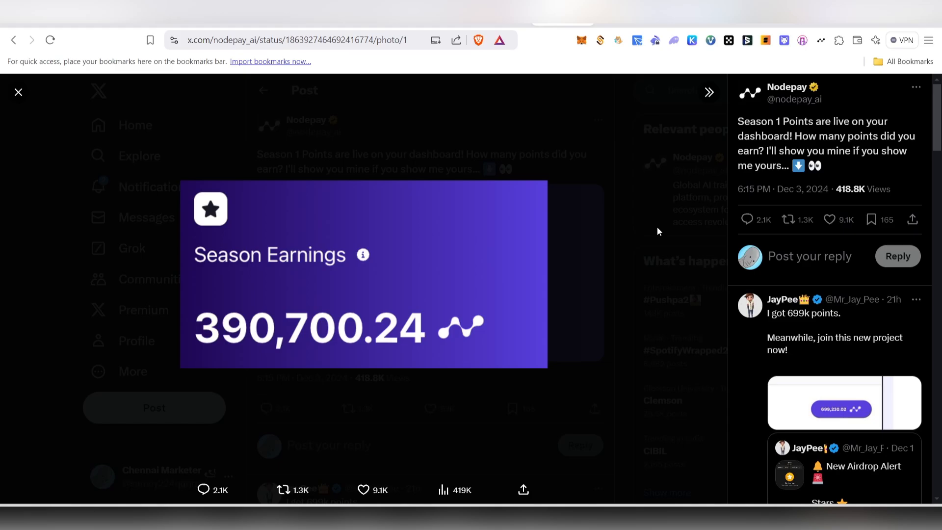
mouse_move(534, 263)
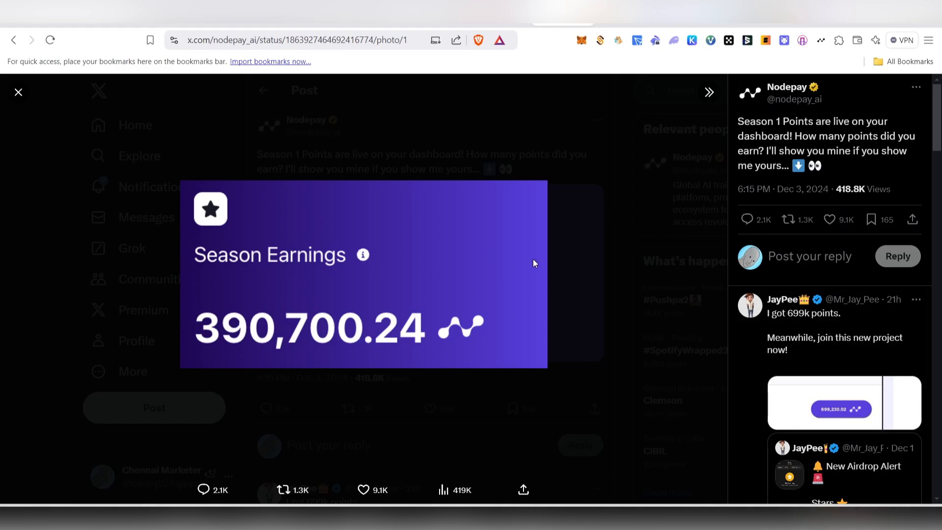
mouse_move(708, 253)
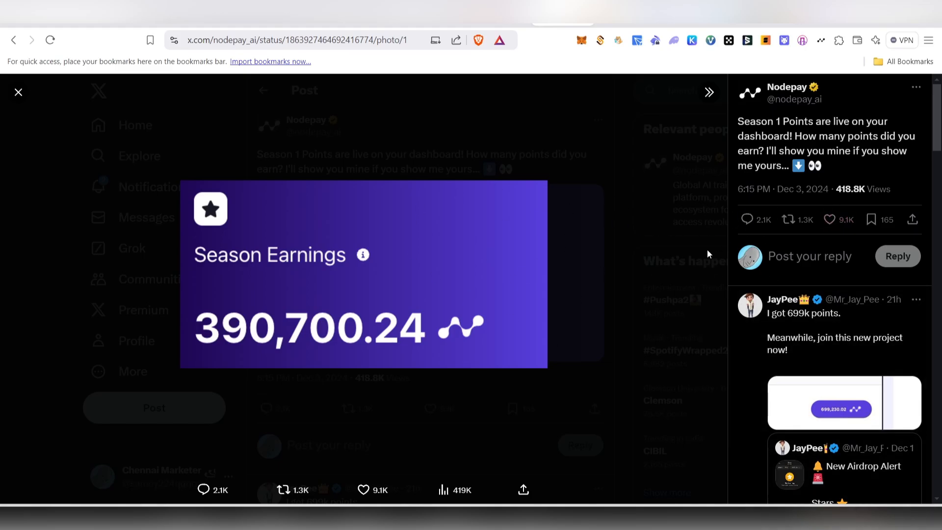
mouse_move(699, 290)
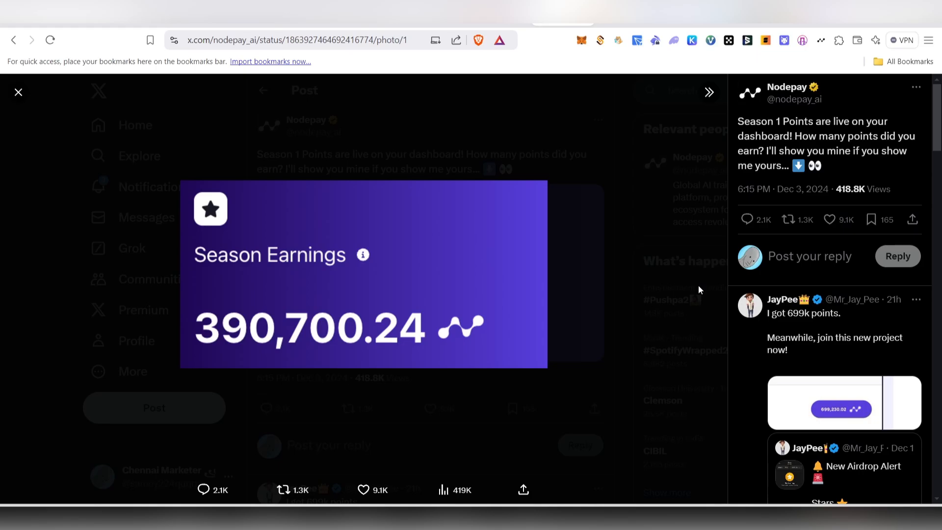
mouse_move(732, 205)
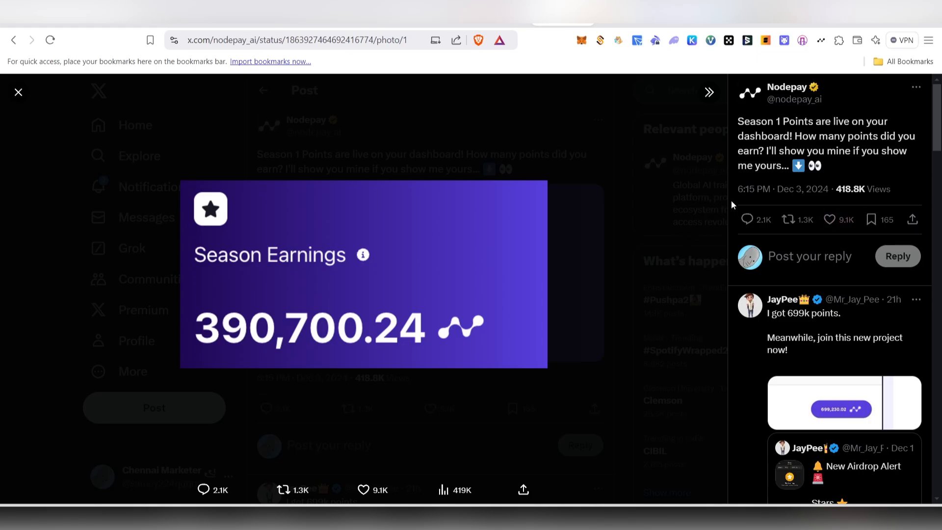
mouse_move(753, 58)
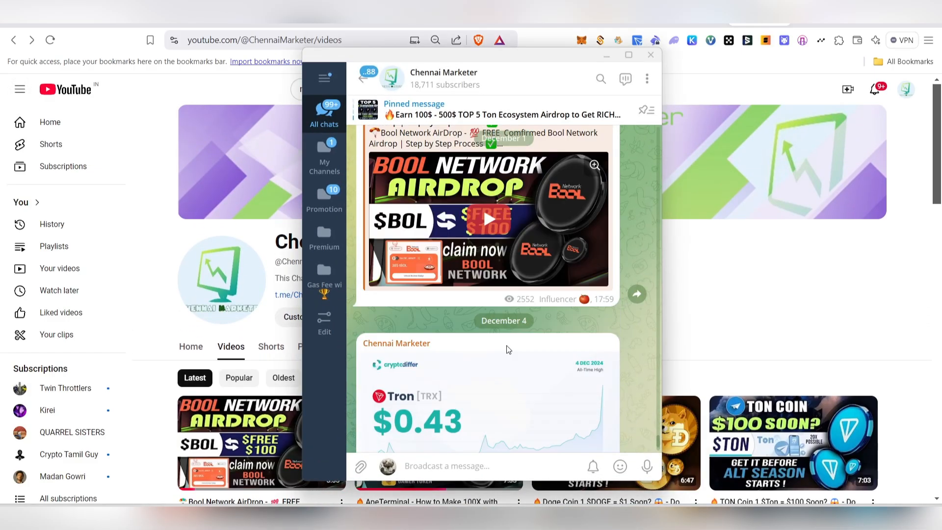
Step: Scroll through the Chennai Marketer channel's earlier posts, then hide Telegram to reveal the browser
scroll("down", 3)
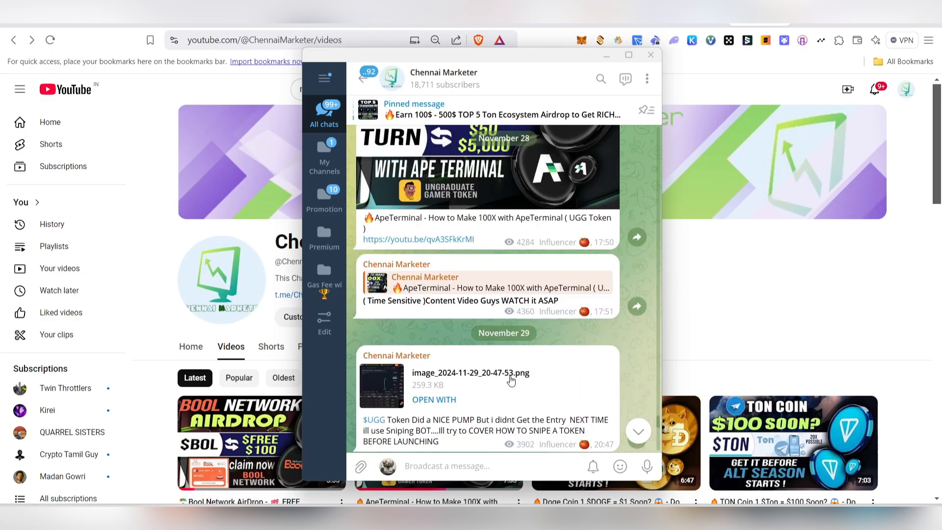
scroll("down", 3)
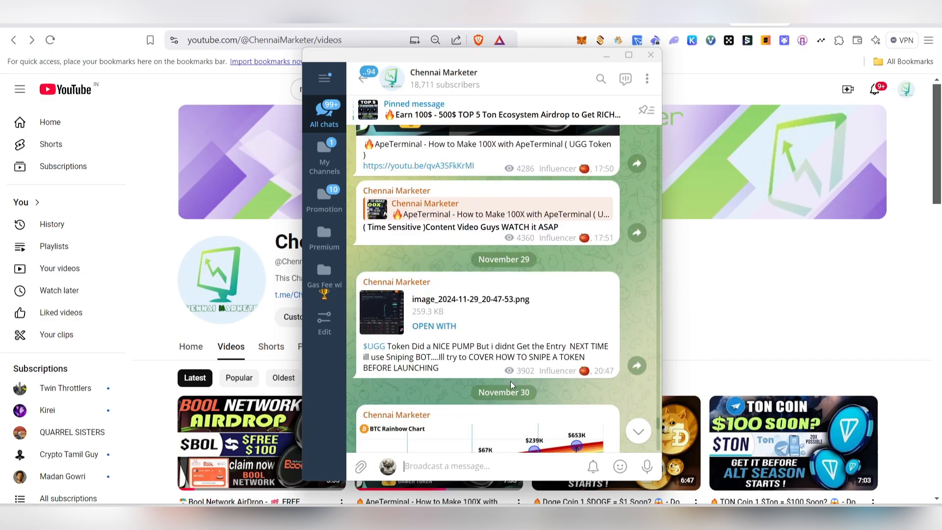
scroll("down", 3)
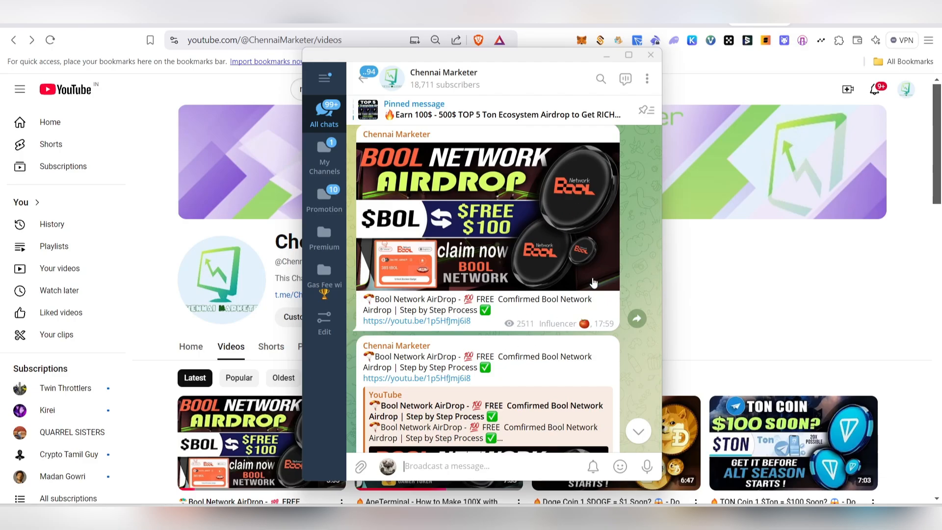
left_click(650, 55)
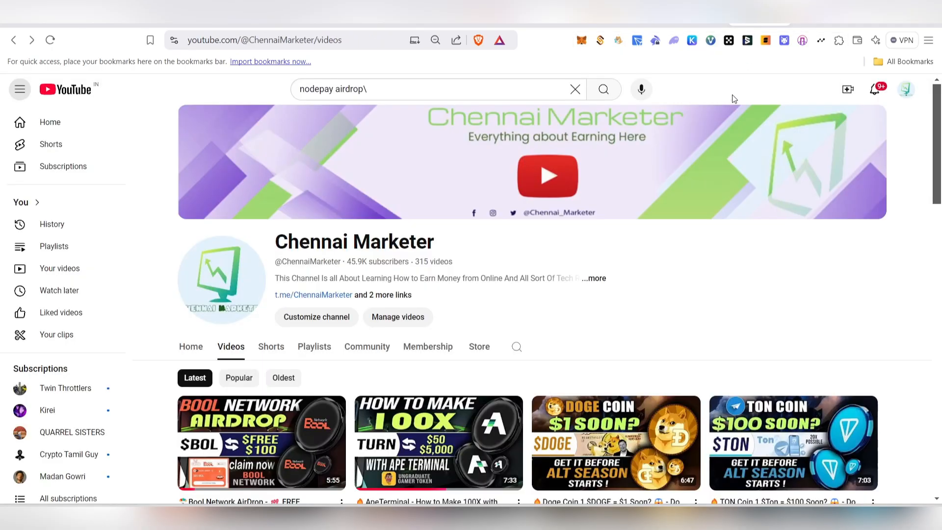
Step: Search the channel's videos for 'node' and scroll the NodePay Airdrop results
left_click(515, 346)
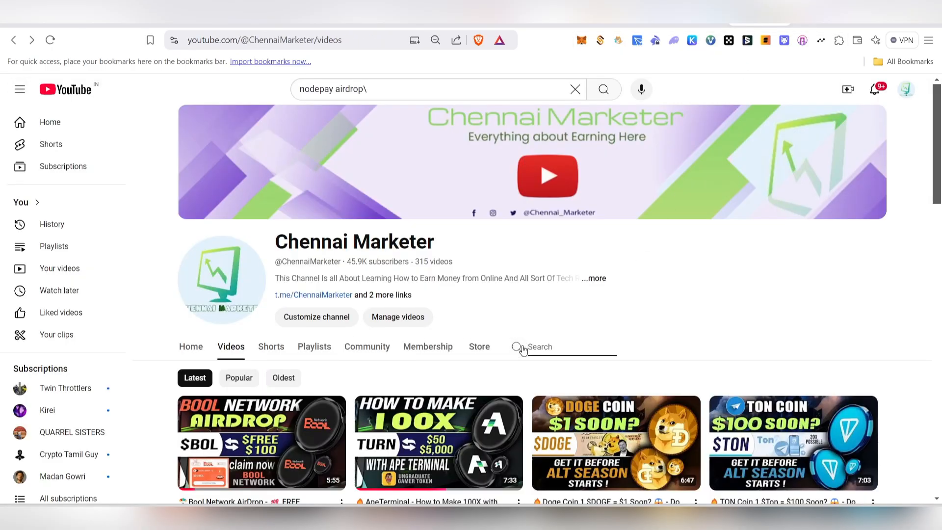
type("nodepay")
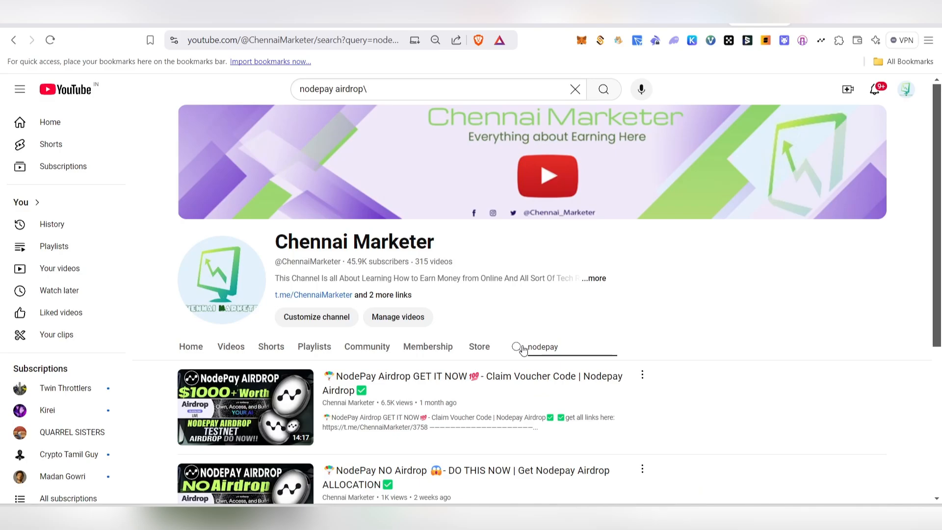
scroll("down", 3)
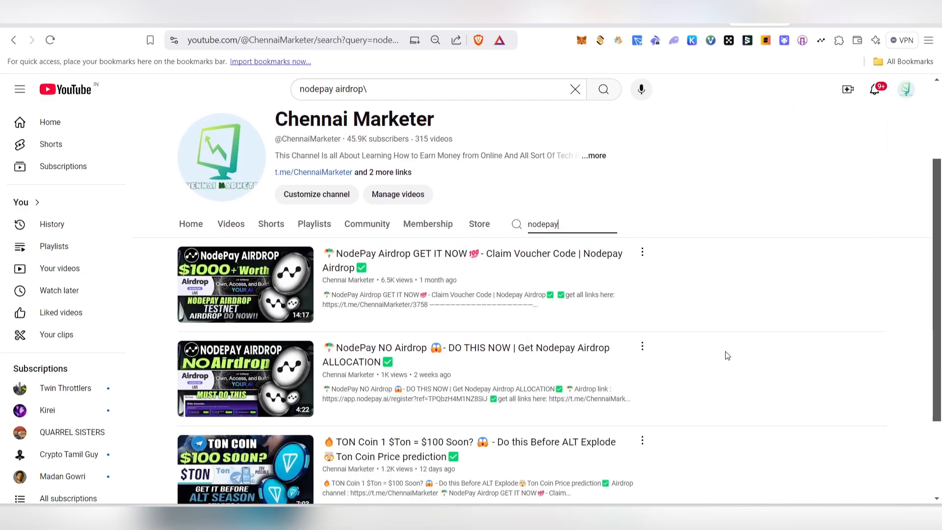
mouse_move(442, 407)
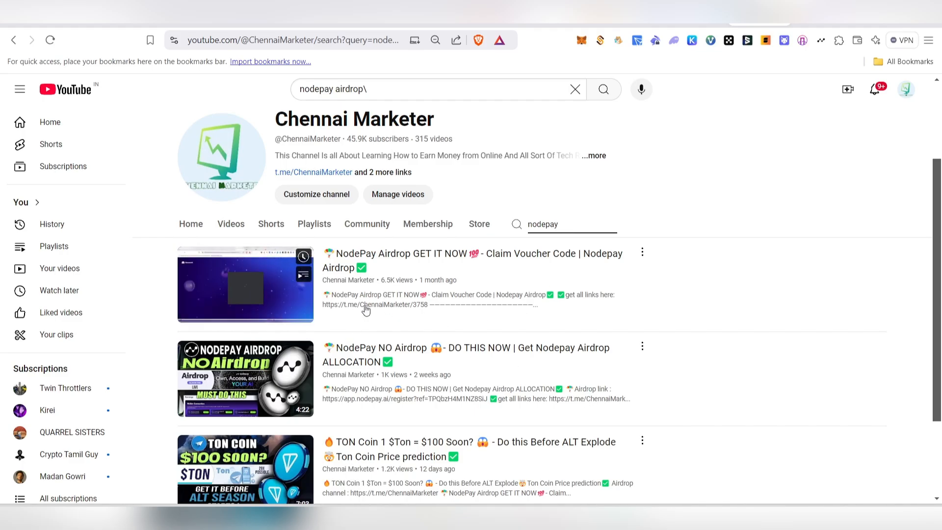
mouse_move(245, 283)
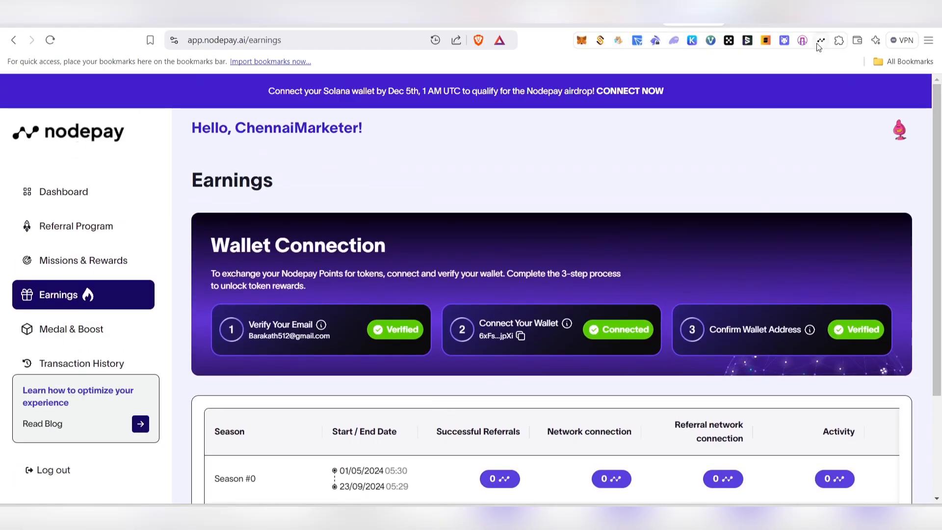
Step: Show the Earnings page and scroll to the Season #1 points table (22,600 referrals)
left_click(820, 39)
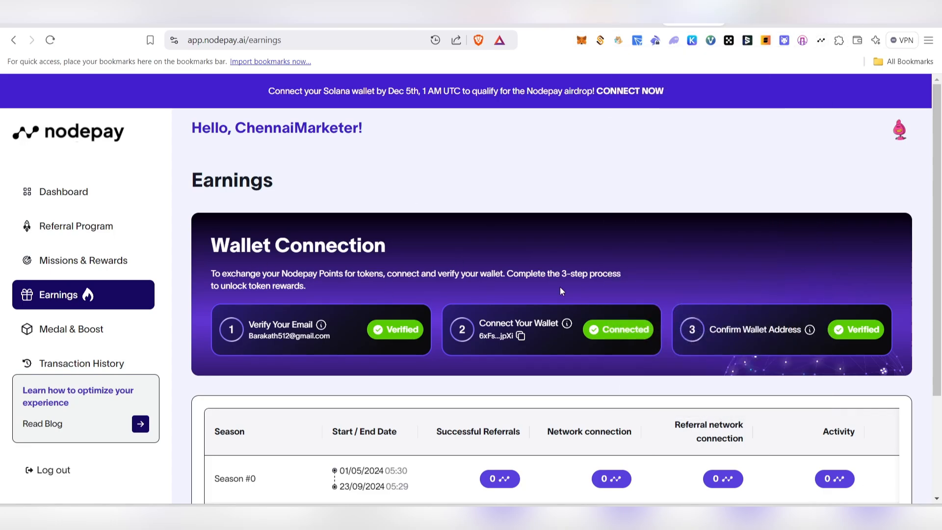
scroll("down", 3)
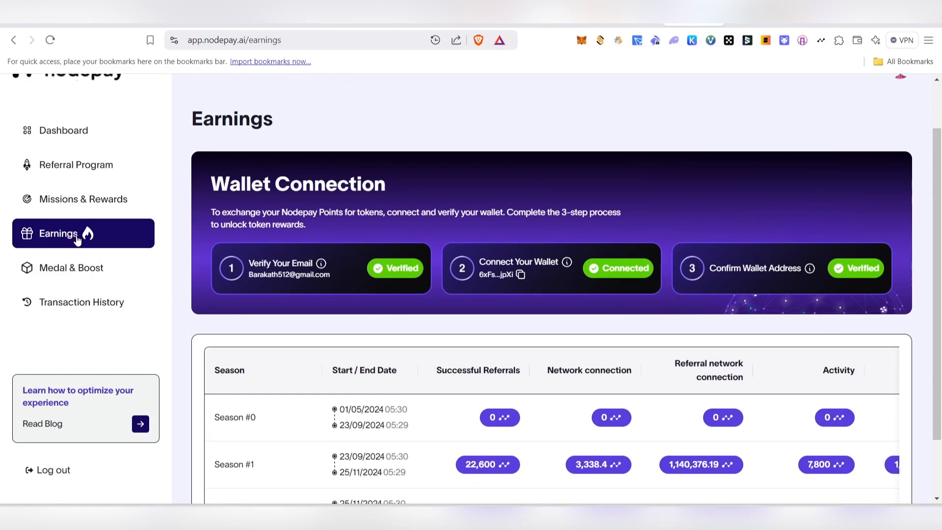
scroll("down", 3)
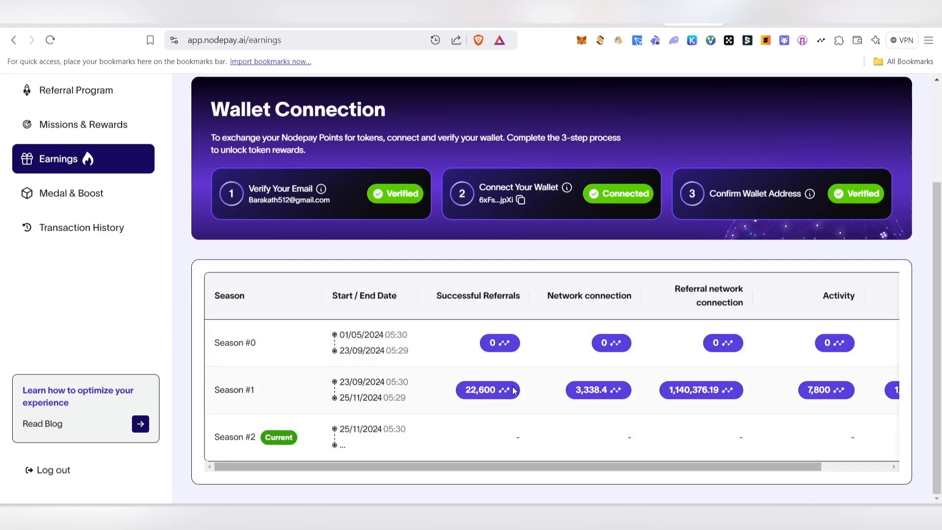
mouse_move(478, 438)
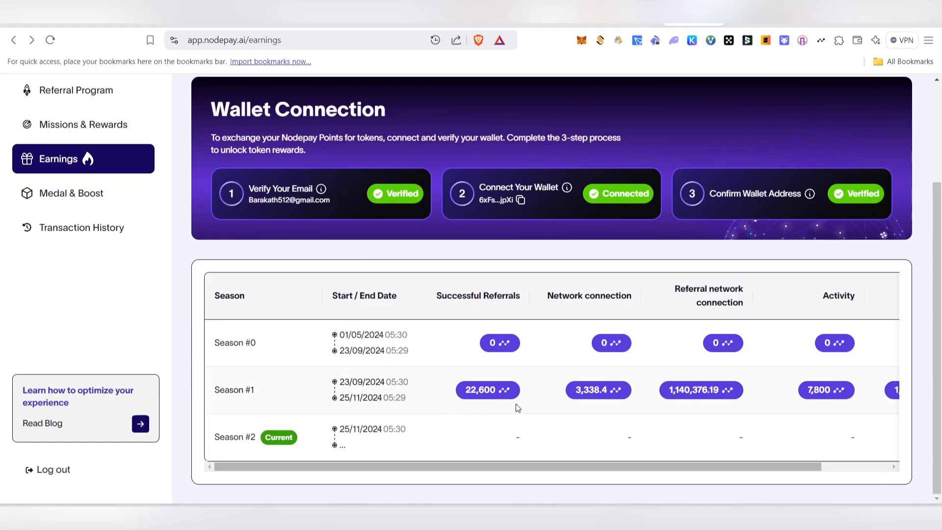
scroll("down", 3)
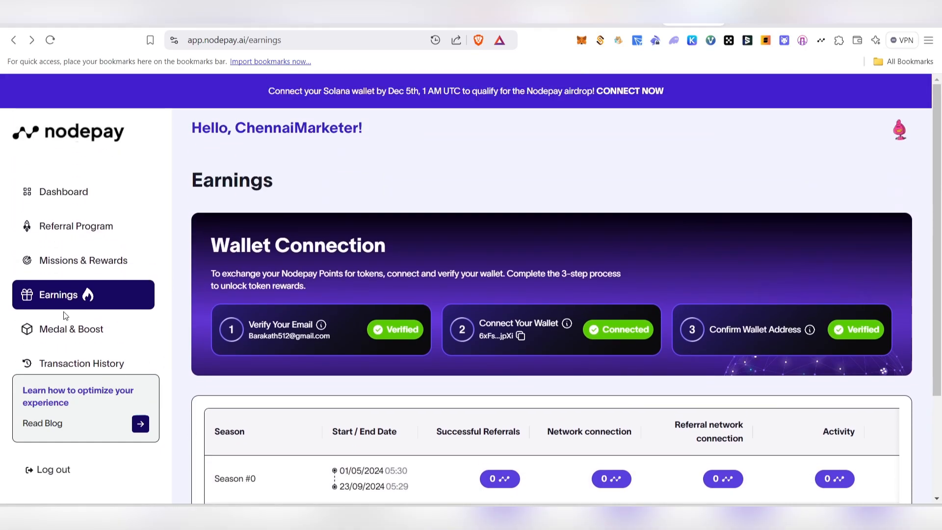
mouse_move(115, 298)
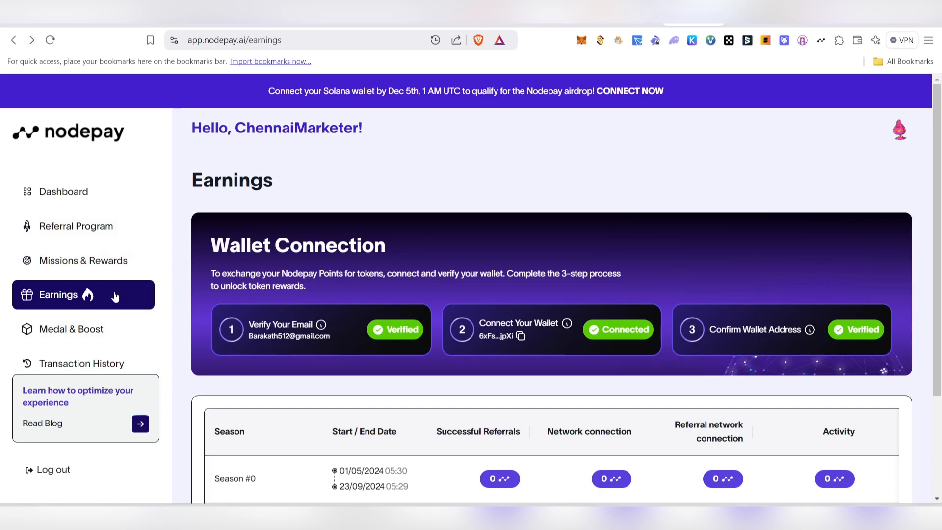
mouse_move(137, 299)
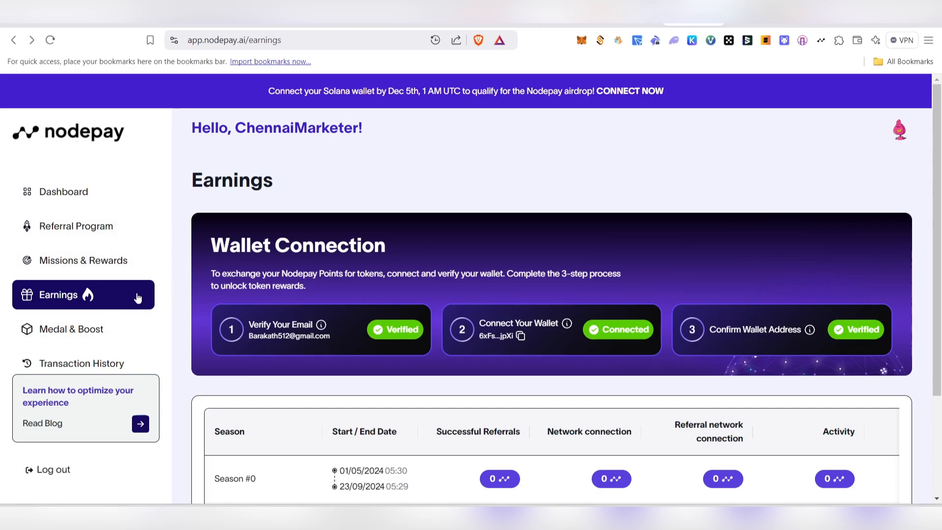
mouse_move(211, 232)
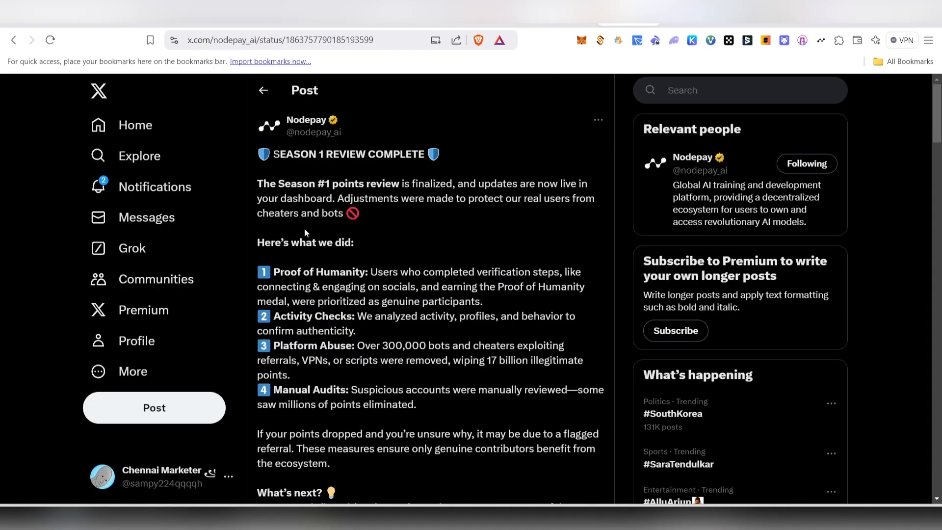
left_click_drag(257, 184, 465, 183)
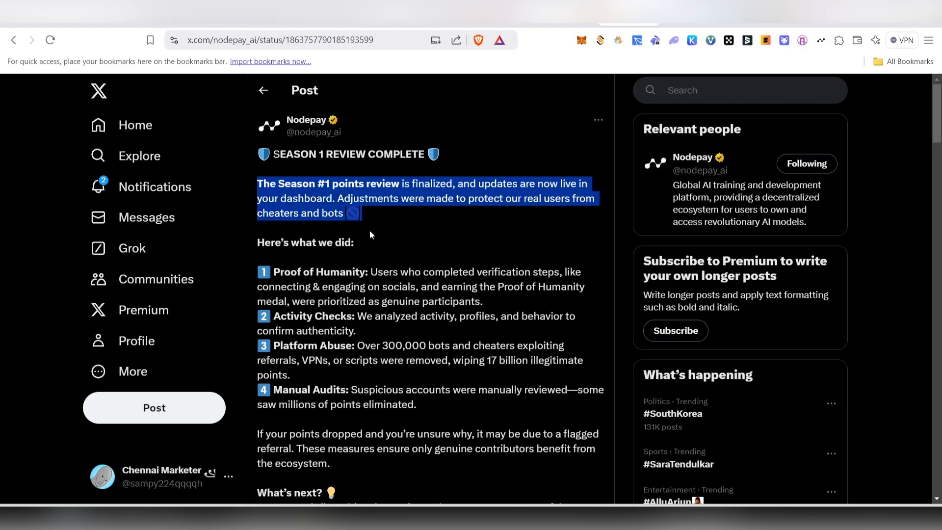
scroll("down", 3)
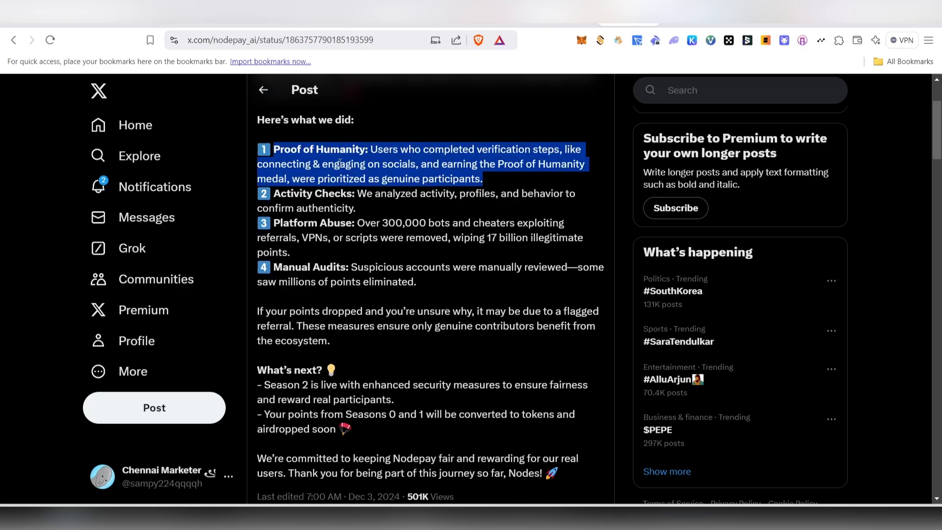
left_click(440, 199)
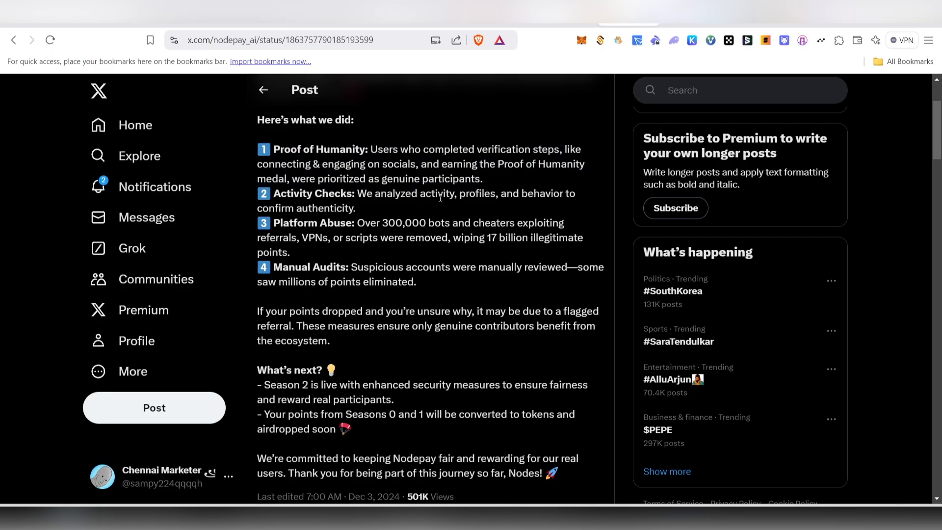
mouse_move(473, 175)
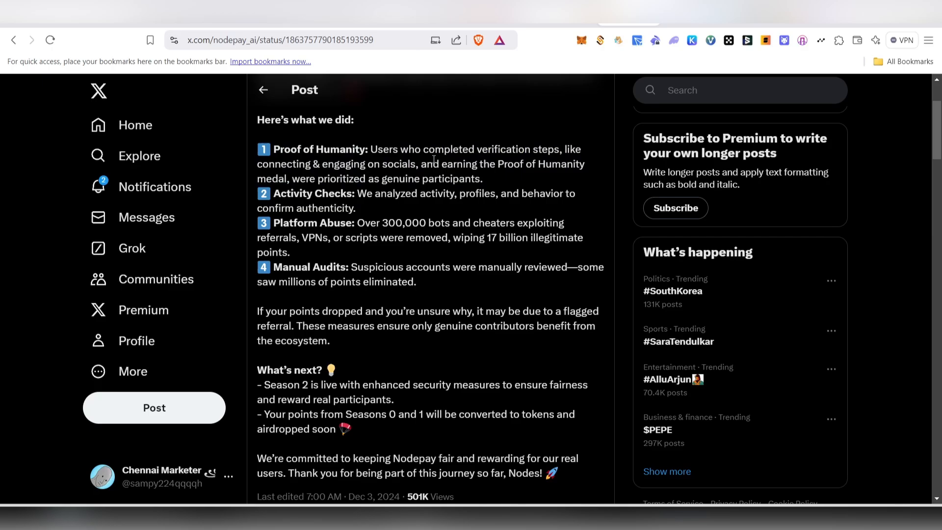
double_click(289, 194)
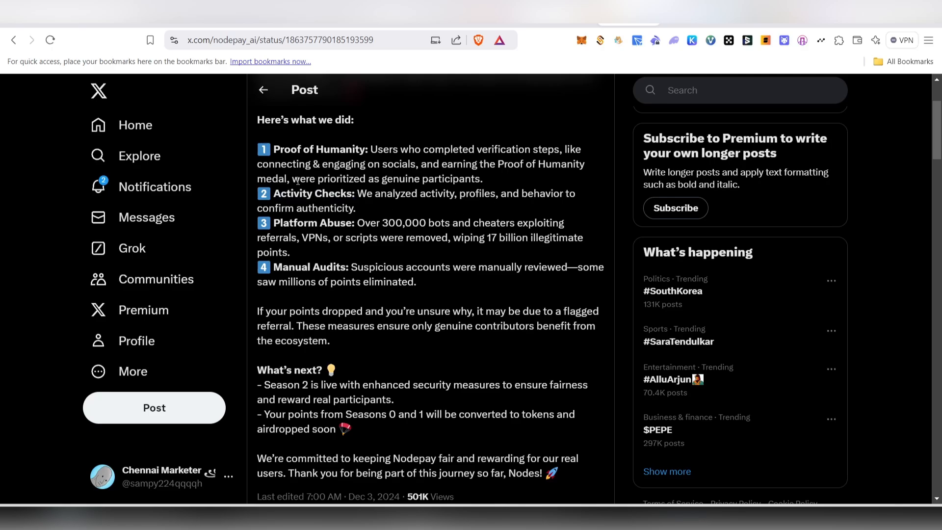
mouse_move(374, 223)
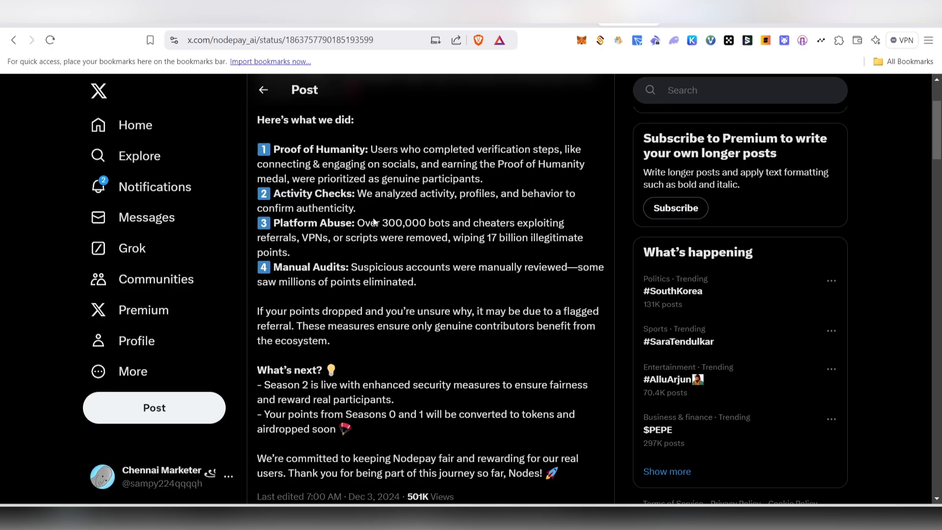
mouse_move(481, 215)
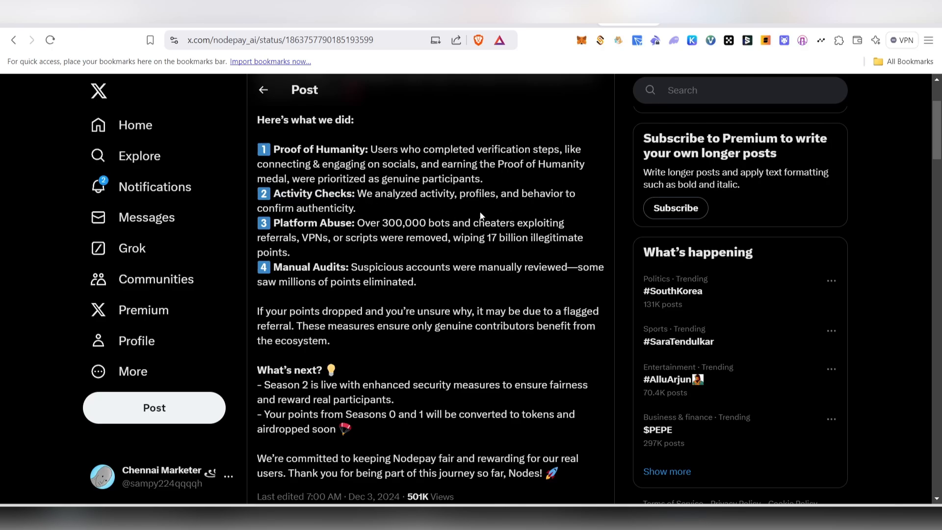
mouse_move(455, 206)
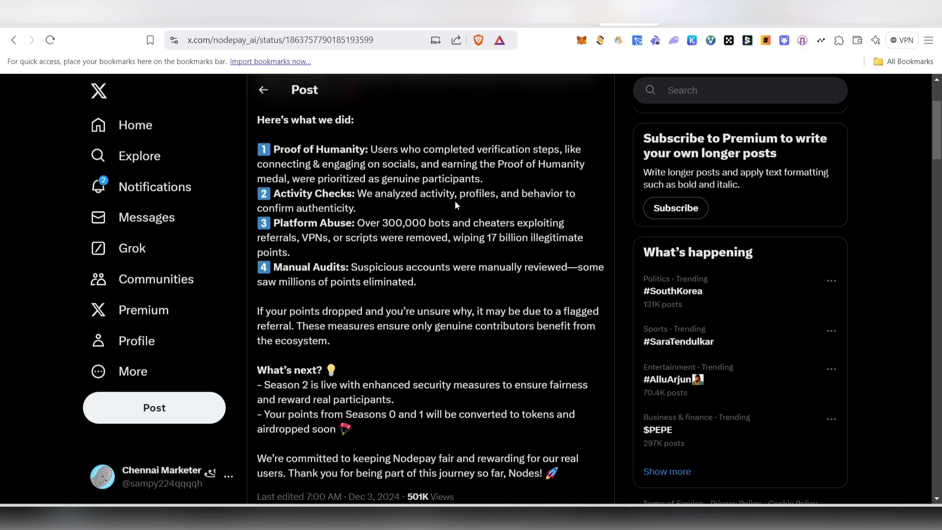
scroll("down", 3)
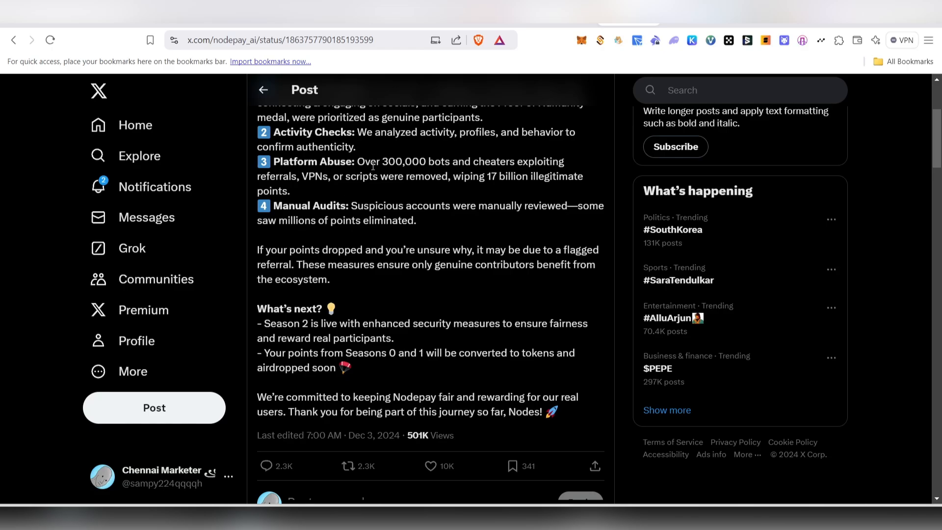
mouse_move(363, 203)
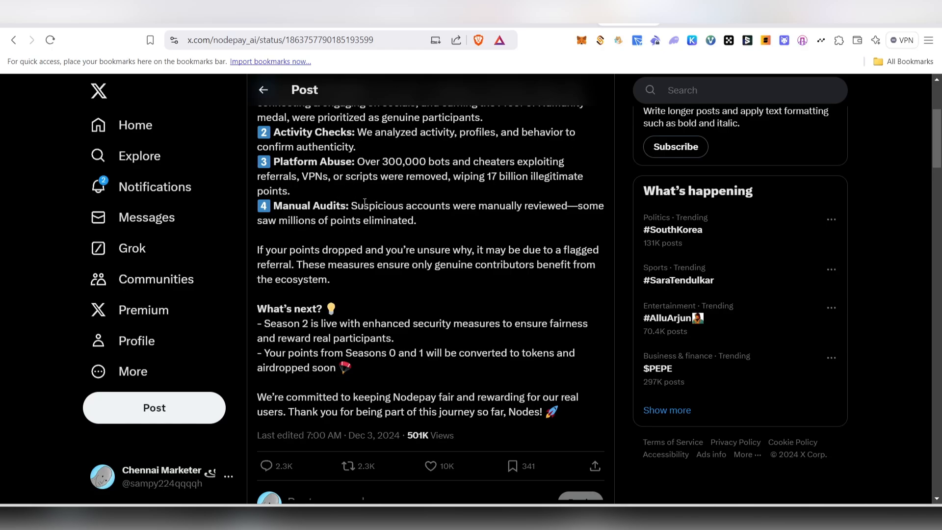
mouse_move(474, 195)
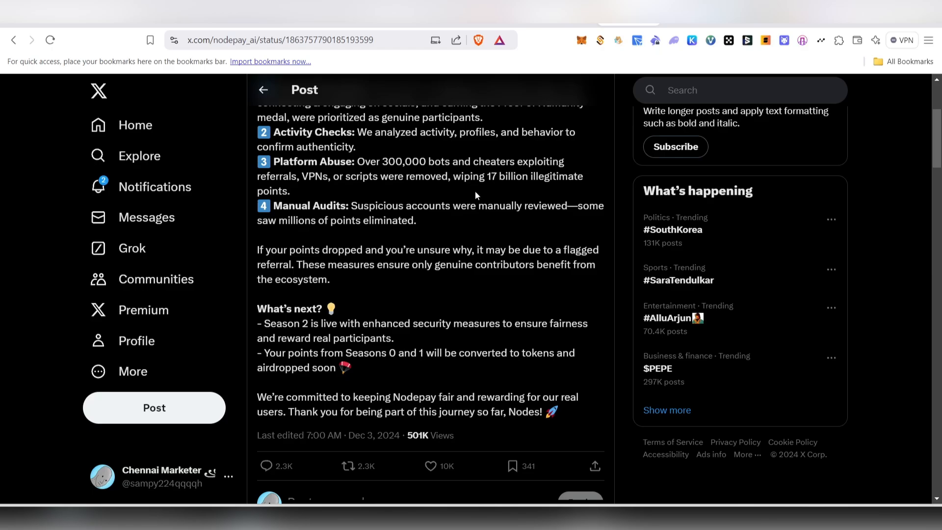
mouse_move(534, 195)
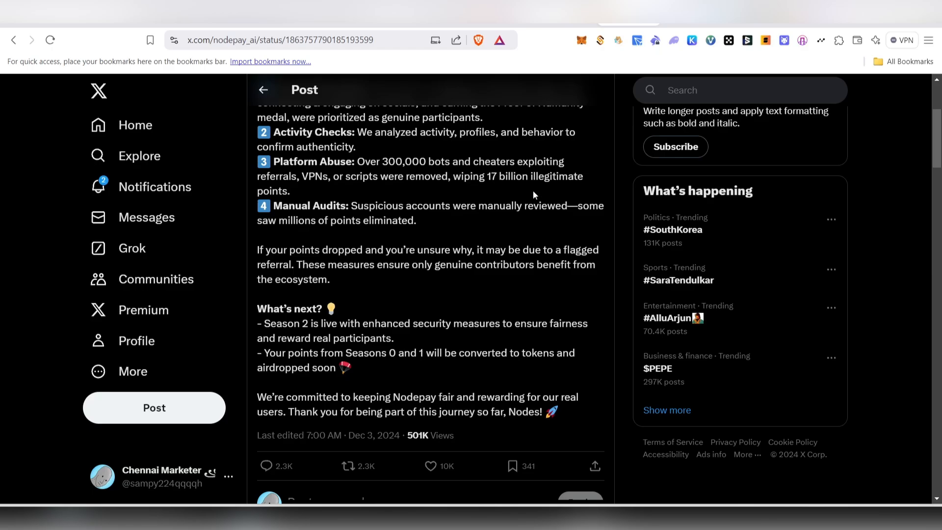
mouse_move(305, 234)
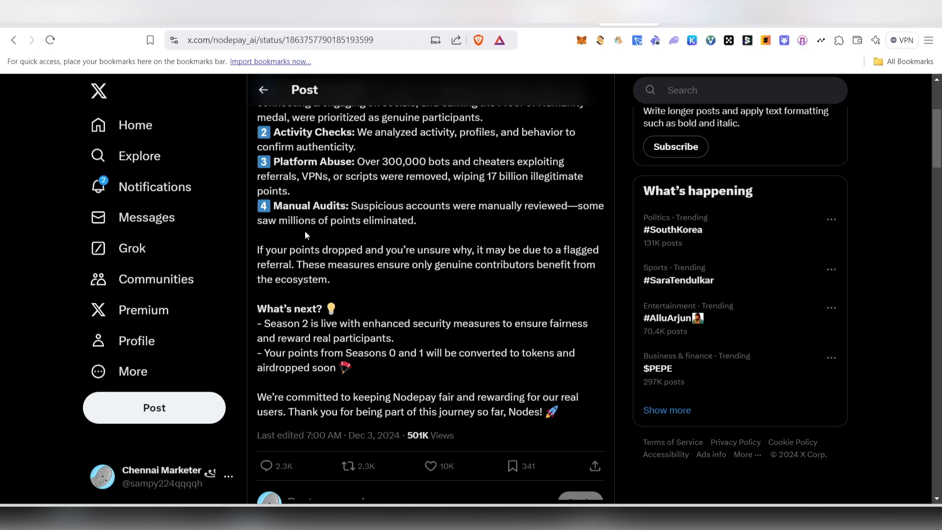
mouse_move(413, 217)
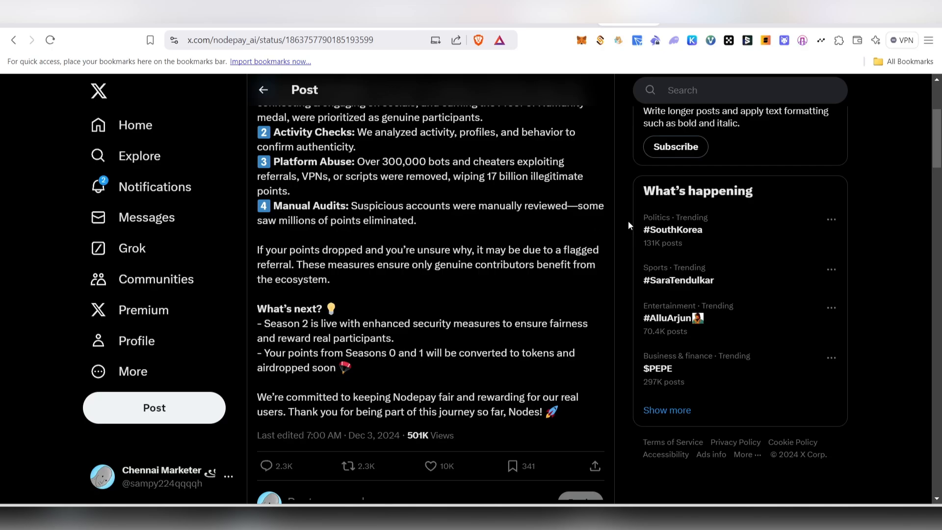
mouse_move(456, 236)
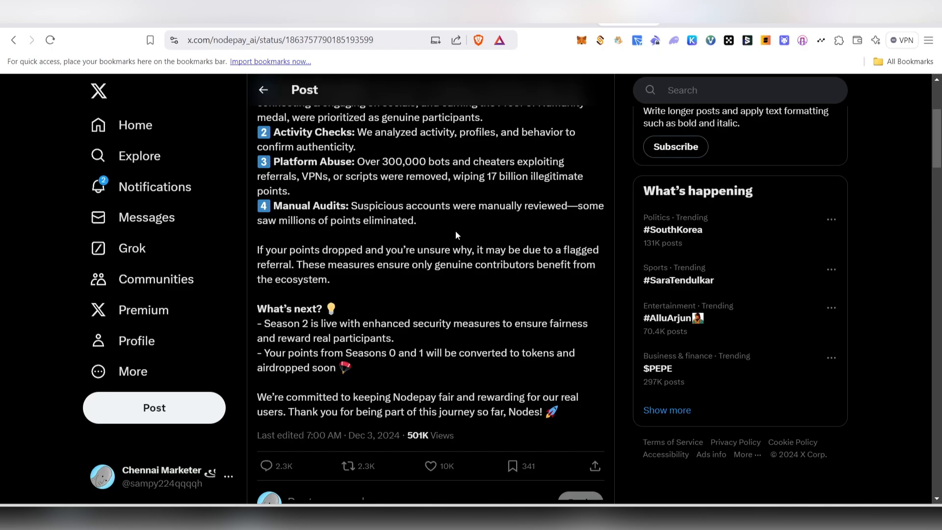
scroll("down", 3)
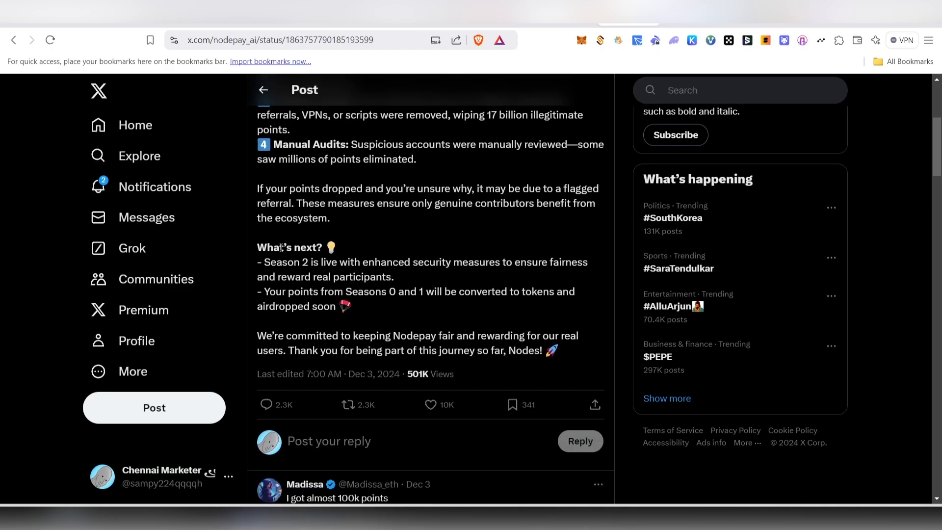
left_click_drag(257, 188, 416, 187)
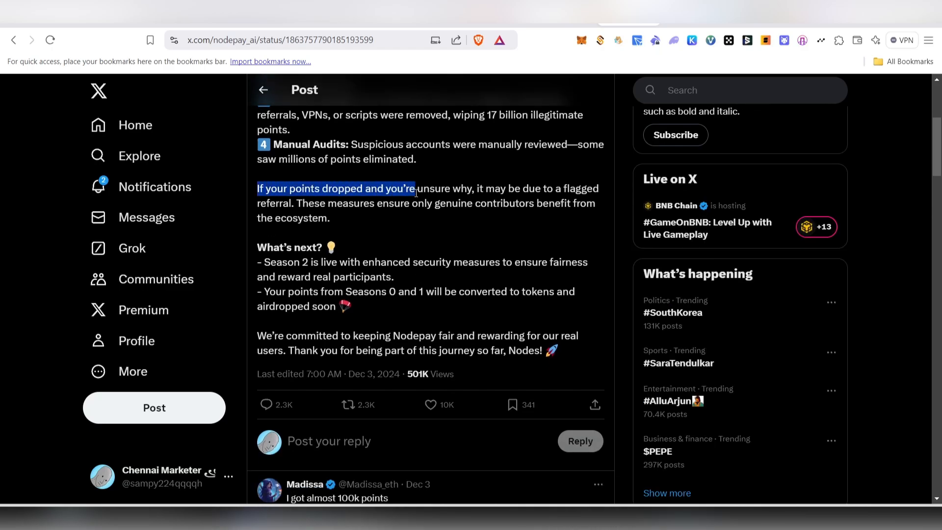
left_click_drag(414, 189, 552, 188)
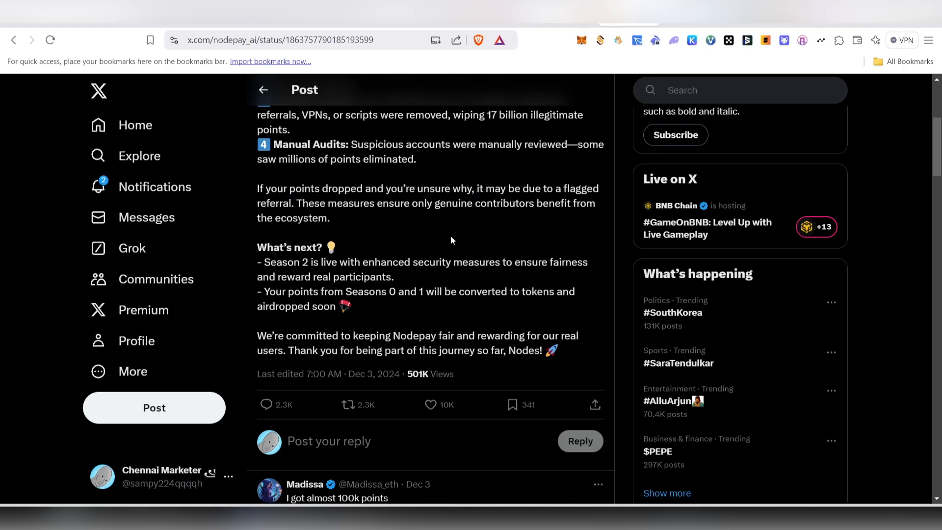
mouse_move(146, 217)
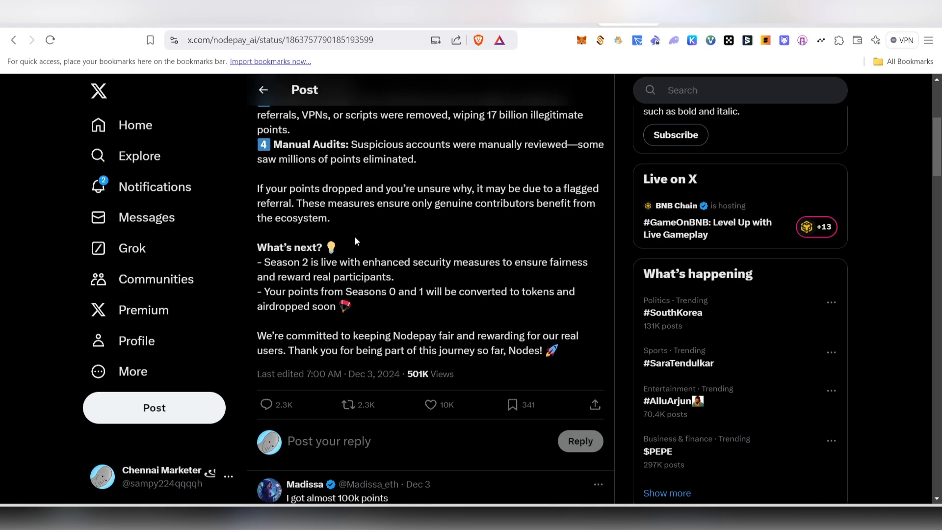
mouse_move(450, 214)
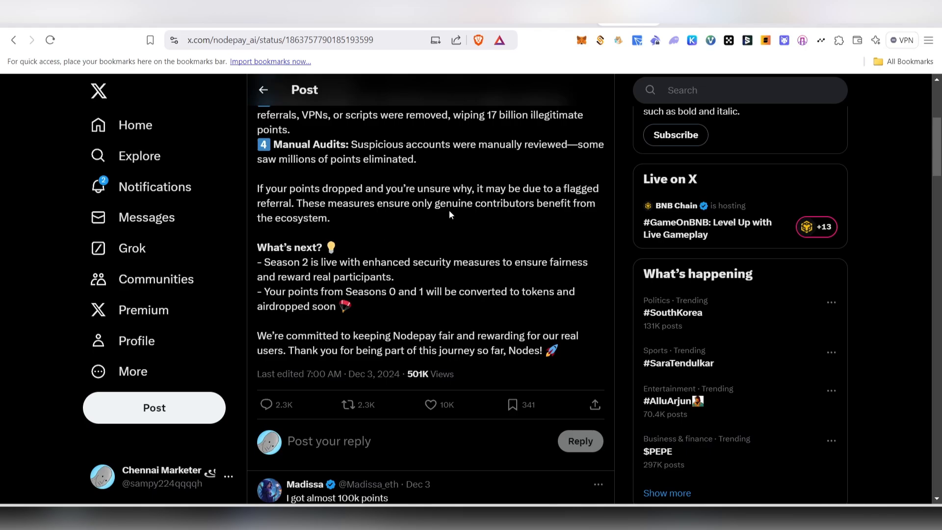
mouse_move(272, 241)
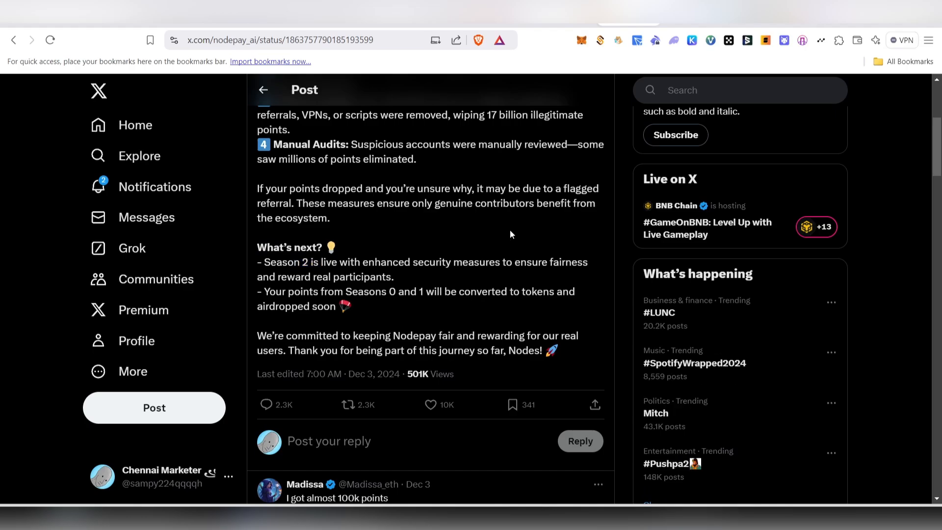
mouse_move(660, 161)
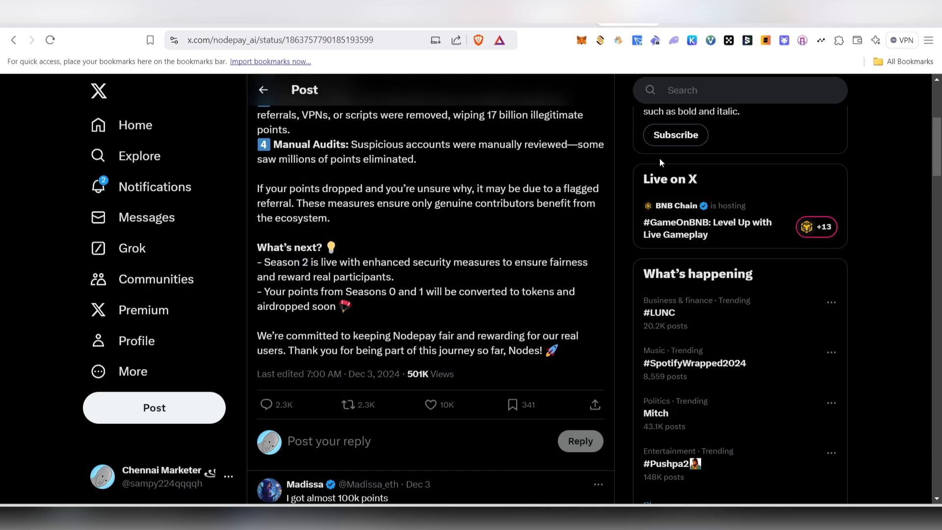
left_click_drag(282, 292, 346, 291)
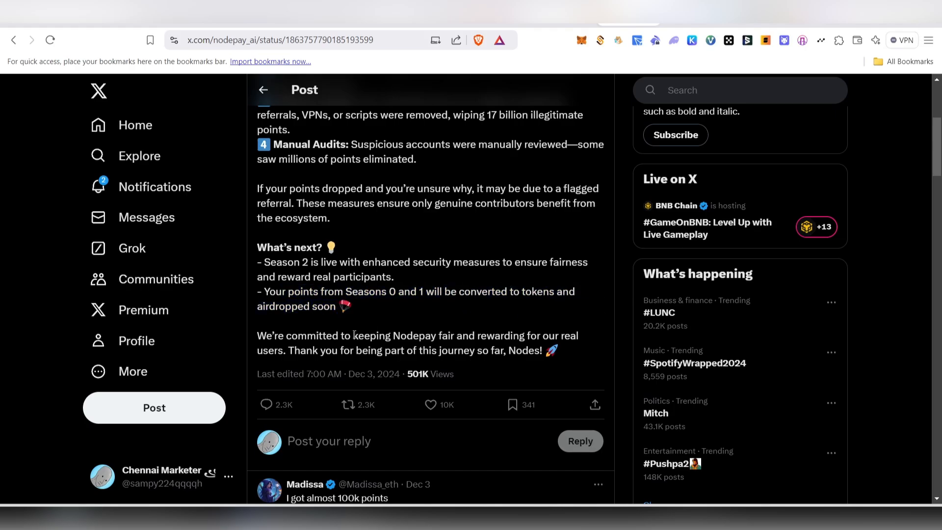
scroll("up", 3)
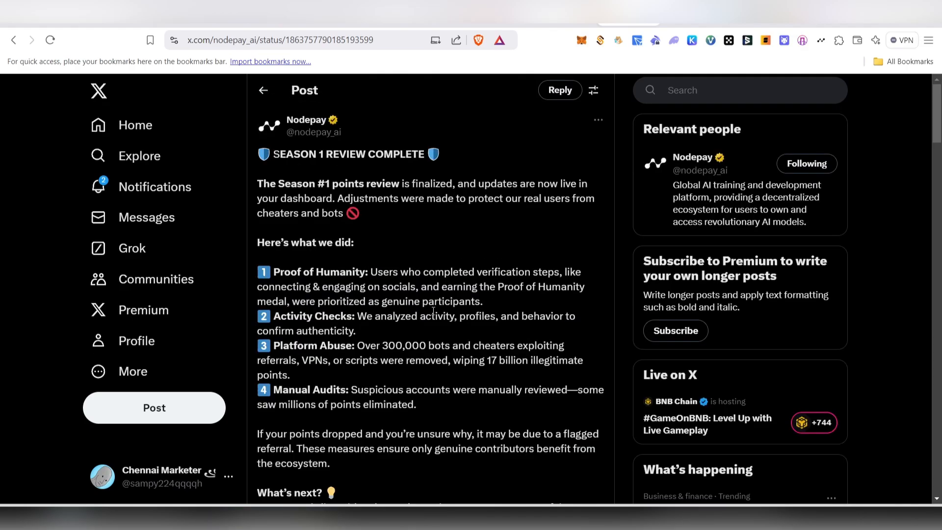
scroll("down", 3)
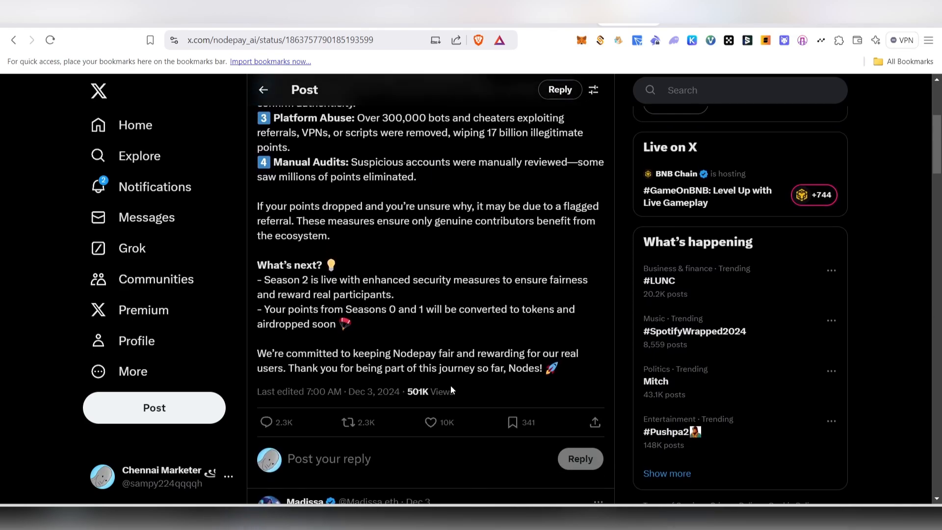
scroll("up", 3)
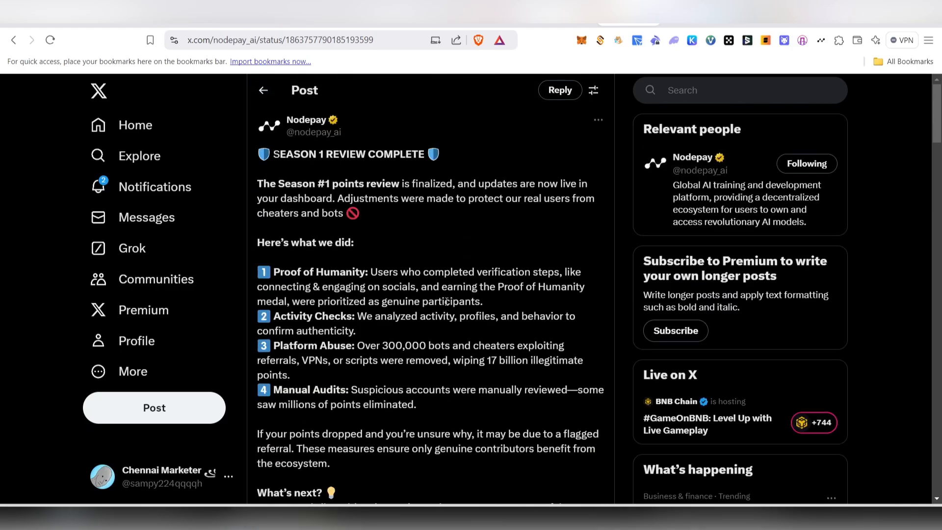
mouse_move(415, 330)
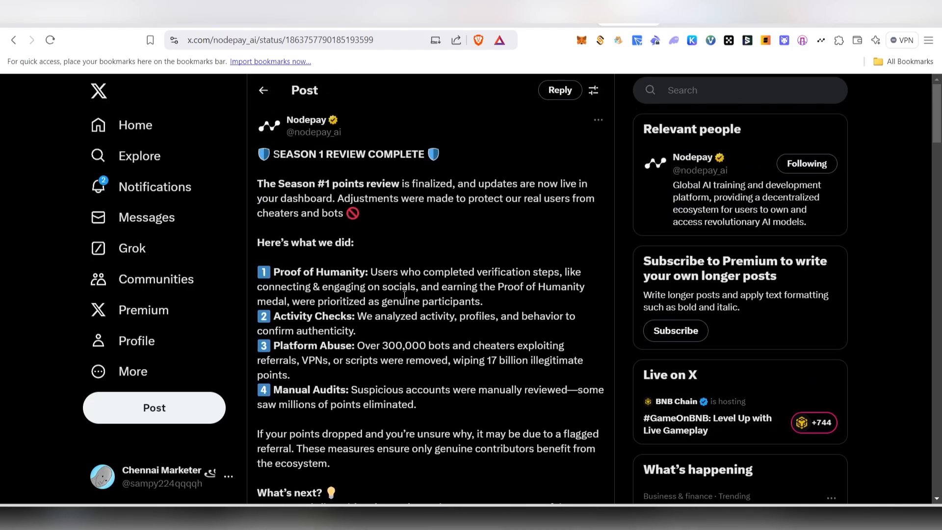
mouse_move(647, 241)
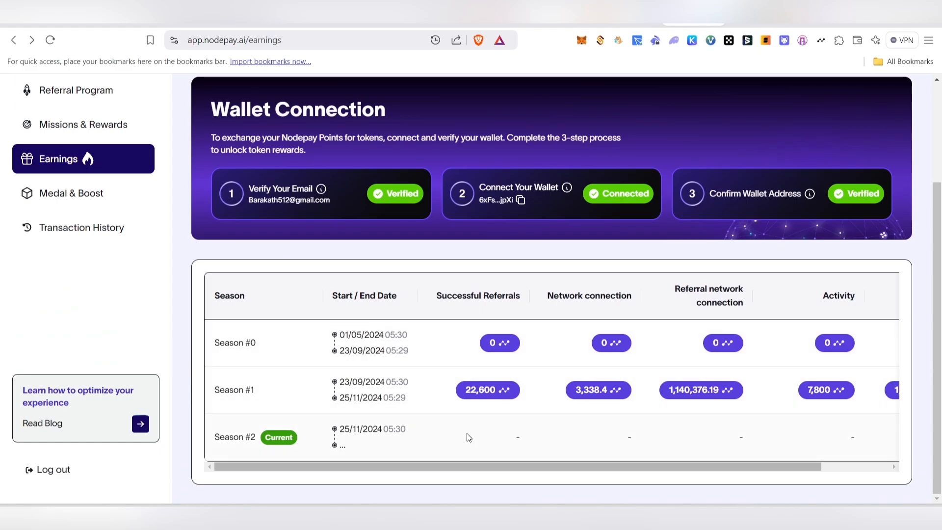
mouse_move(749, 423)
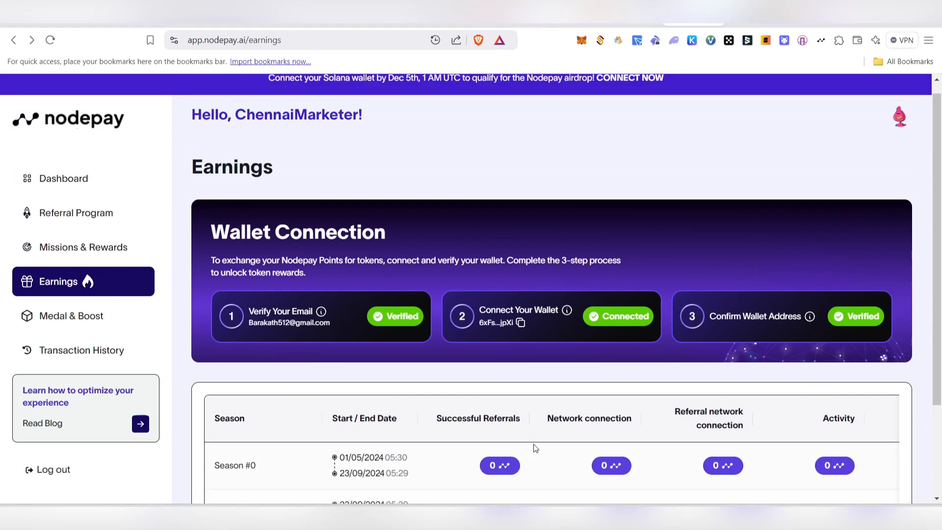
mouse_move(436, 327)
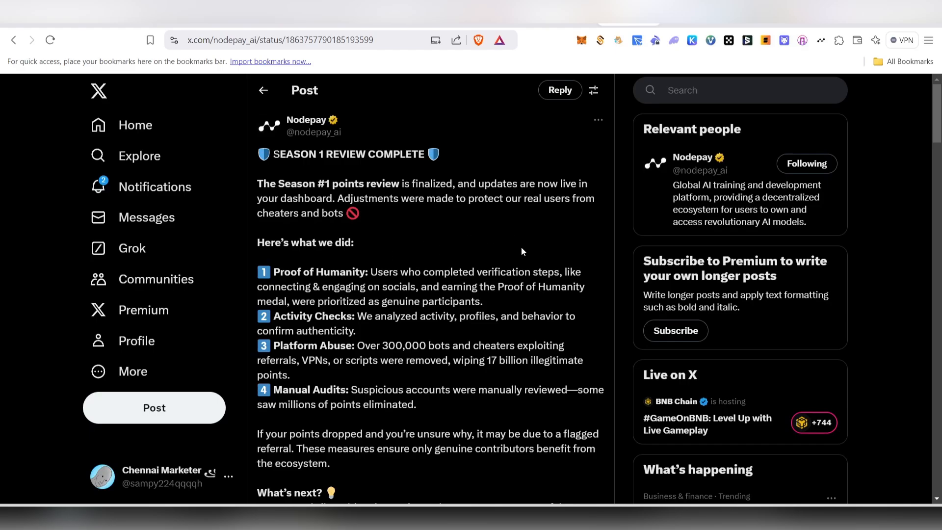
mouse_move(477, 277)
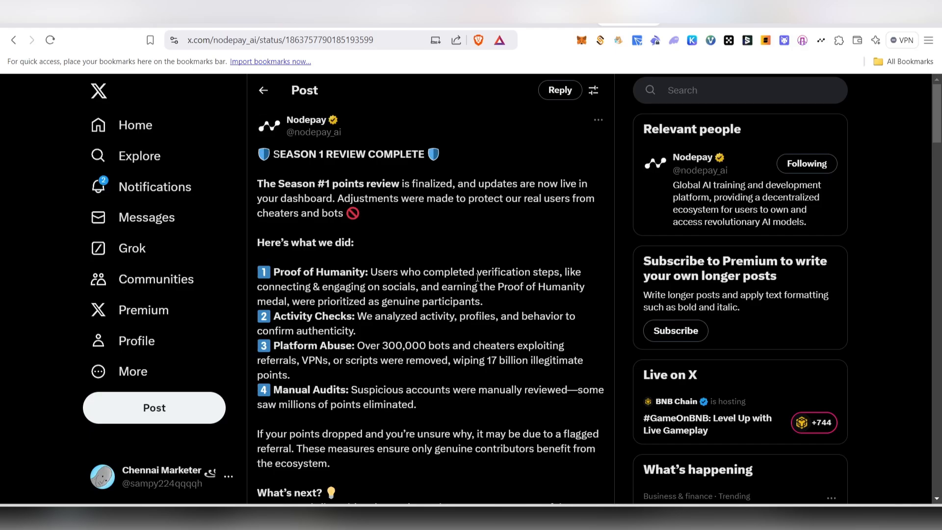